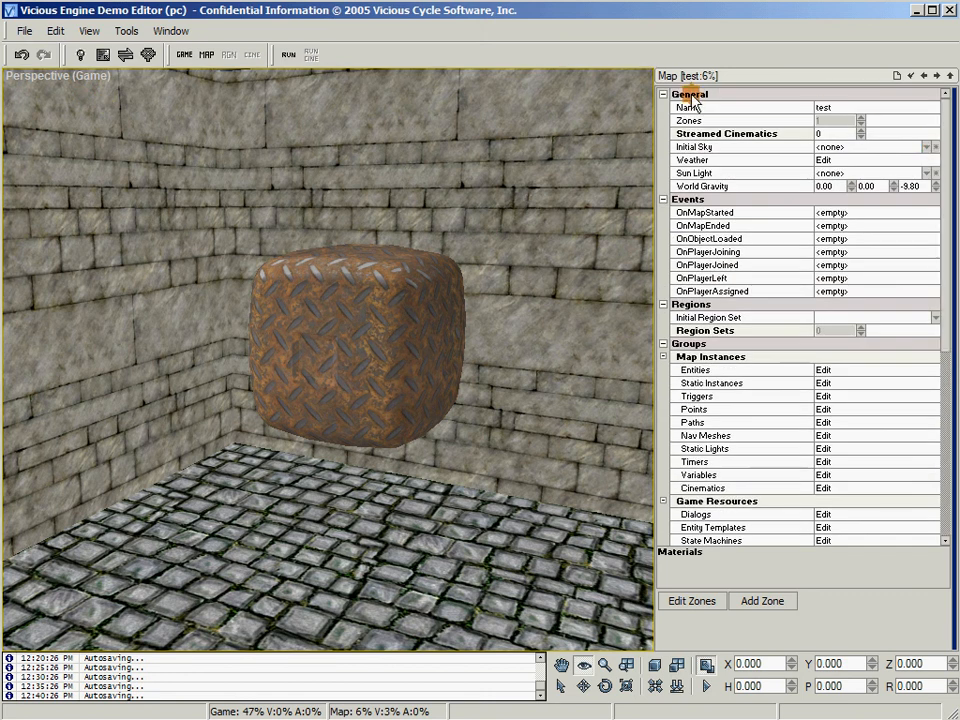
# Edit the Textures group under Engine Resources to view the test map's texture list
pyautogui.scroll(-3)
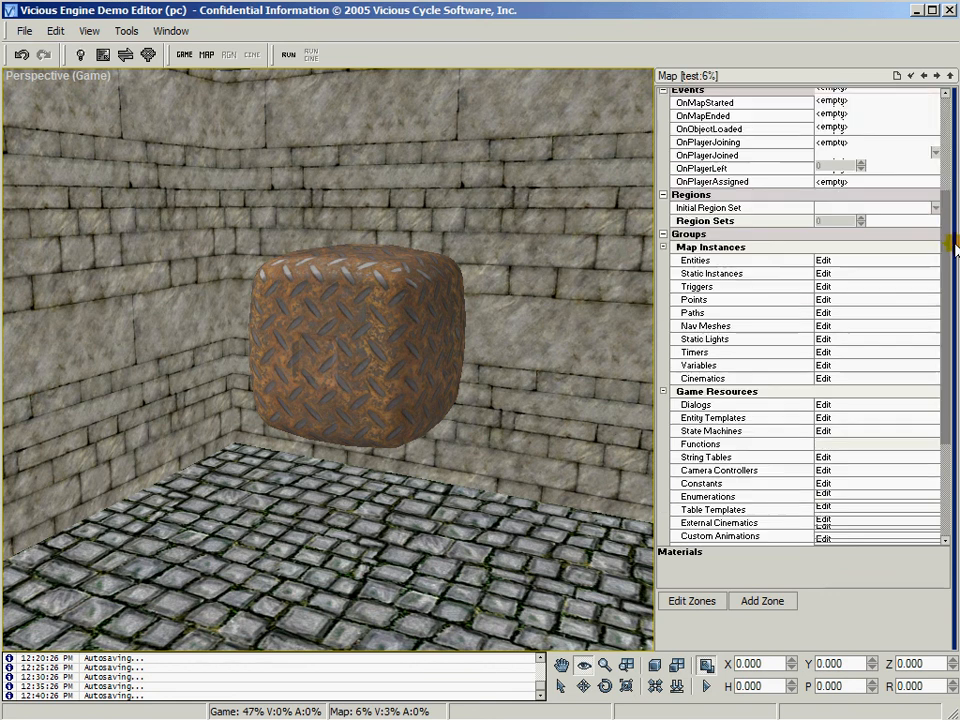
pyautogui.scroll(-3)
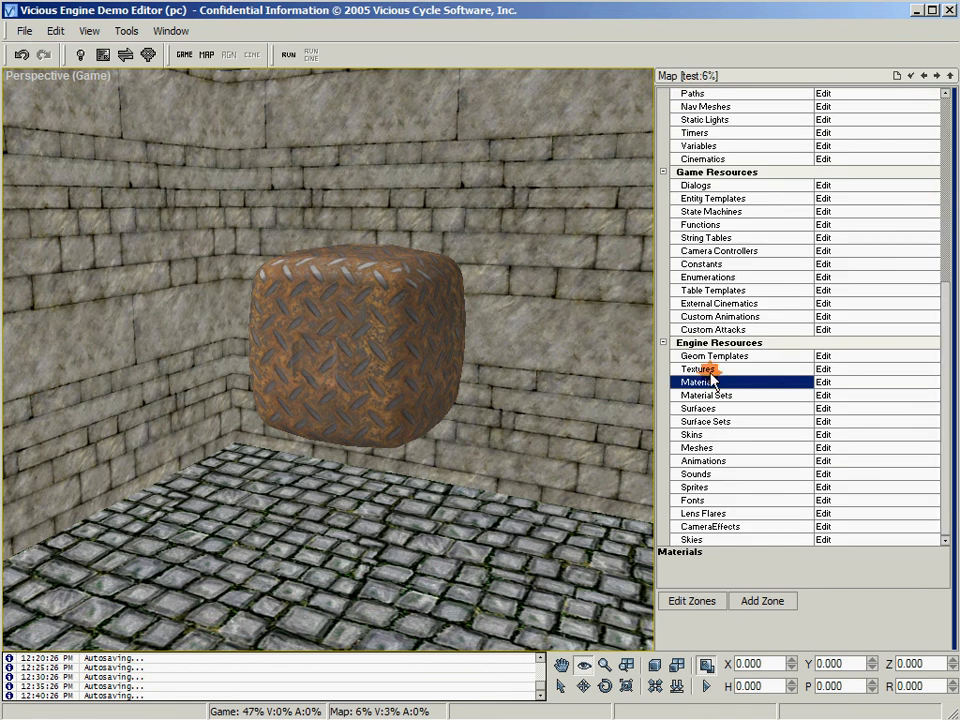
pyautogui.click(824, 368)
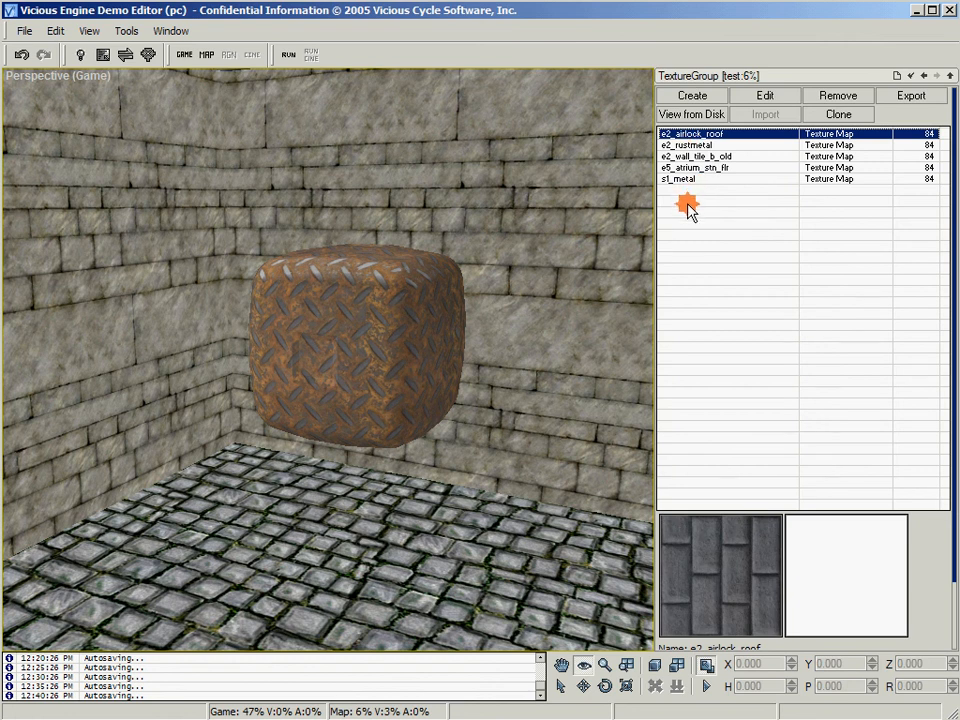
pyautogui.moveTo(704, 184)
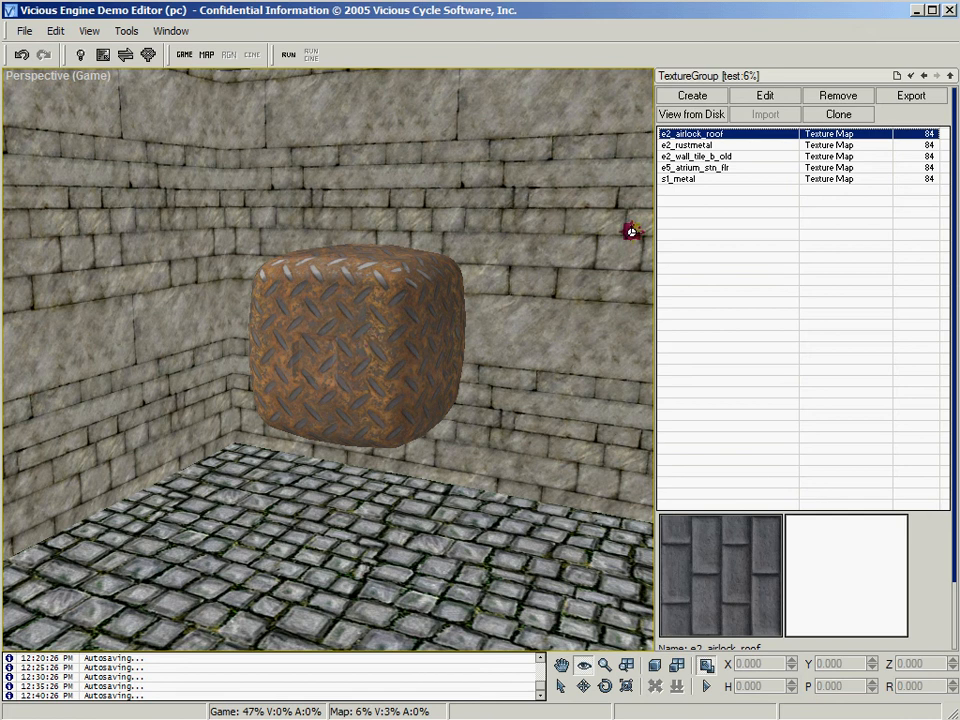
# Create a new FrameBuffer Texture and start naming it 'Framebuff...'
pyautogui.click(692, 96)
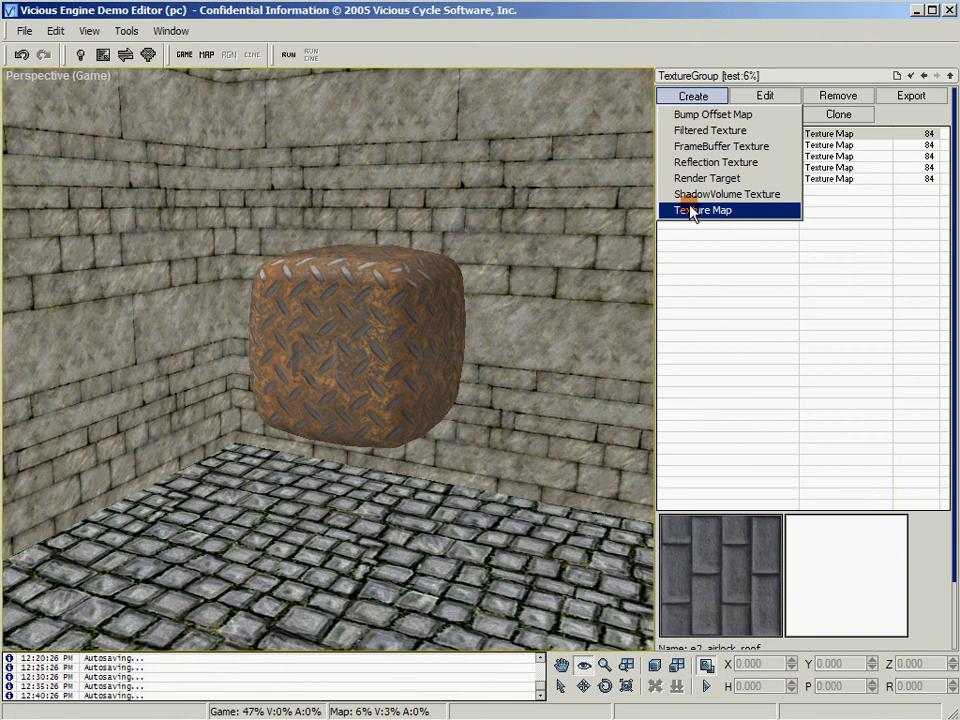
pyautogui.moveTo(708, 152)
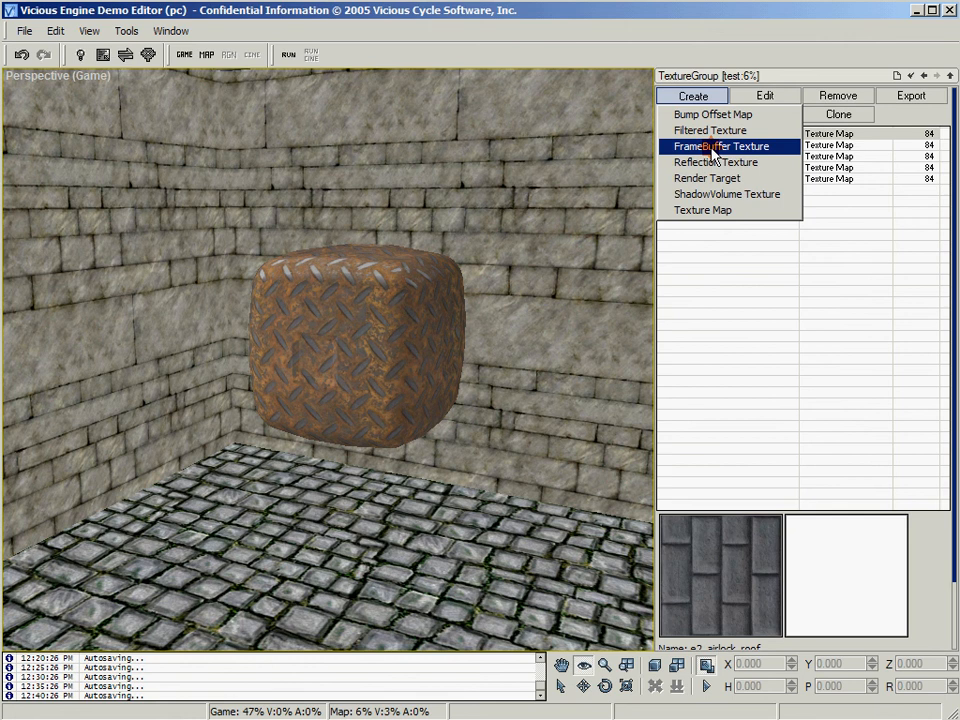
pyautogui.moveTo(612, 178)
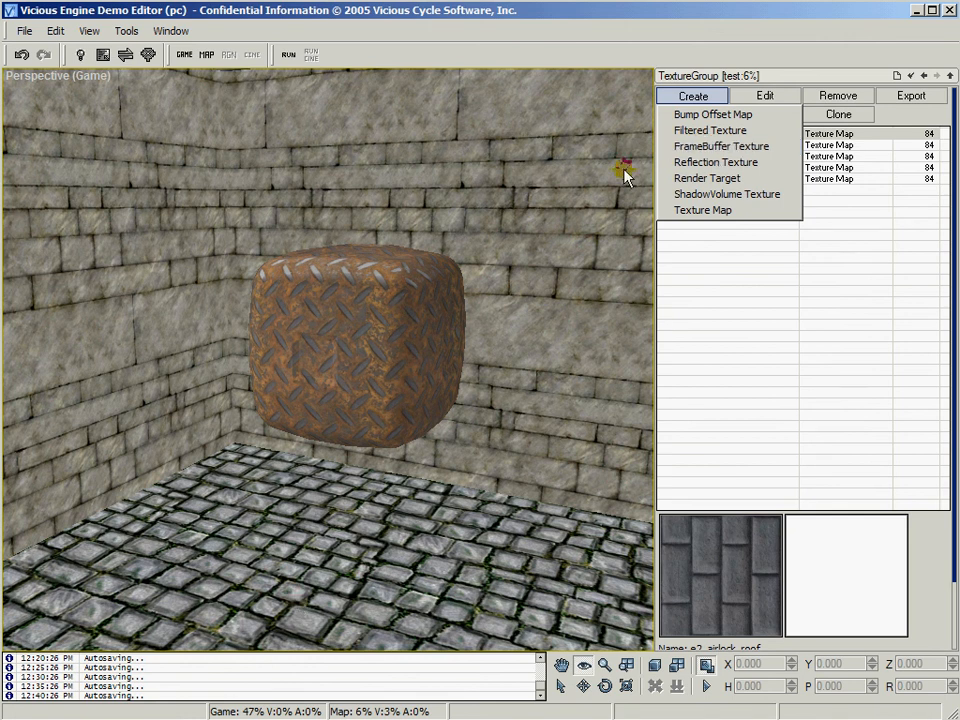
pyautogui.click(724, 144)
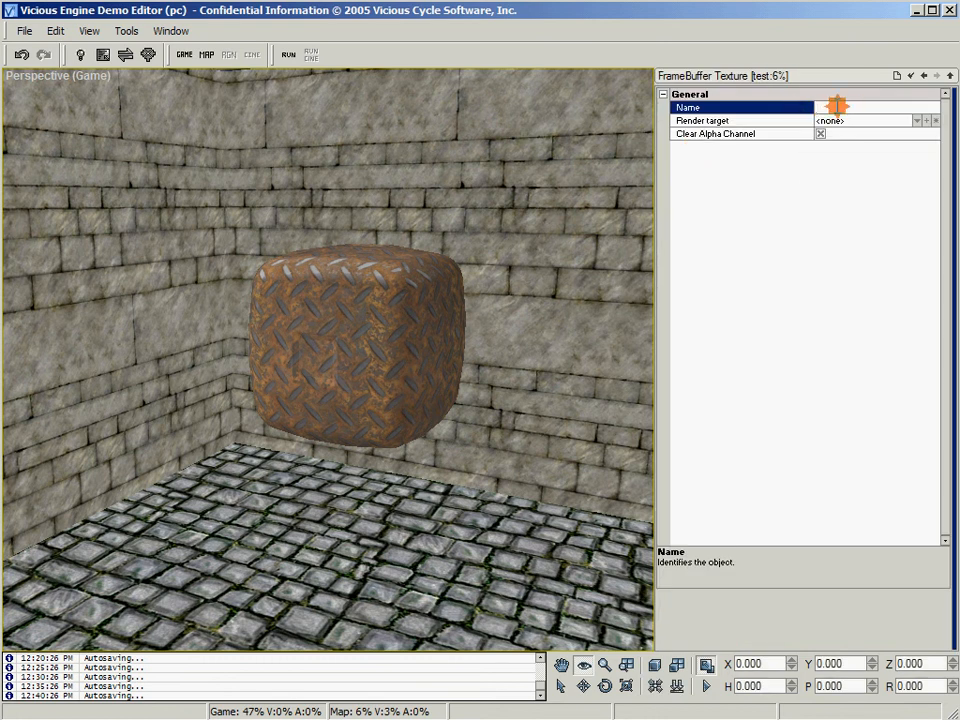
pyautogui.write('Frame')
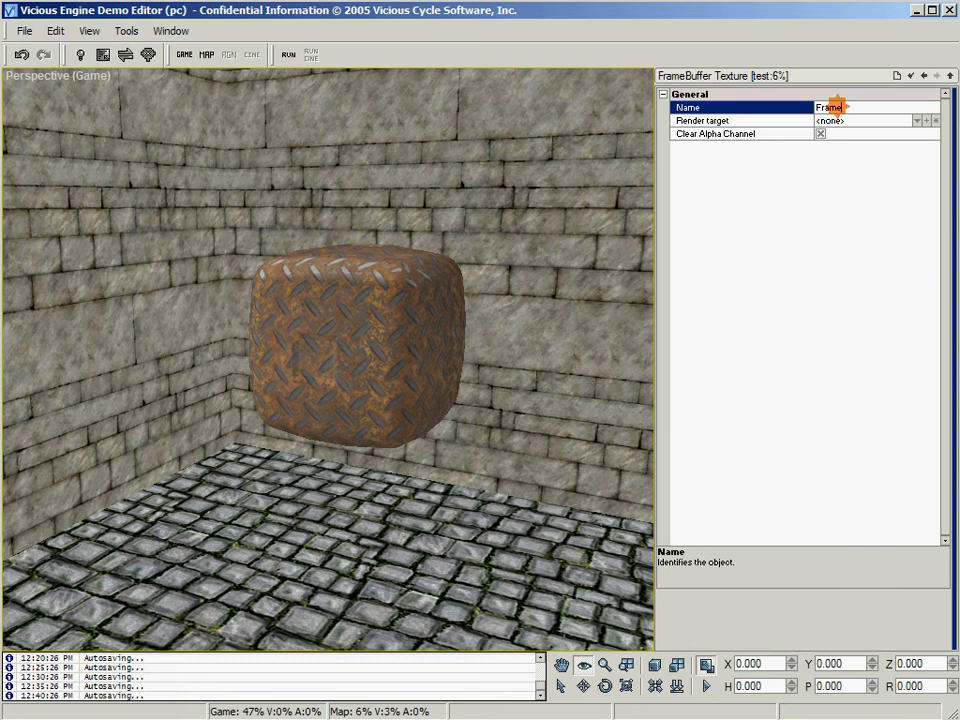
pyautogui.write('buffer_clear')
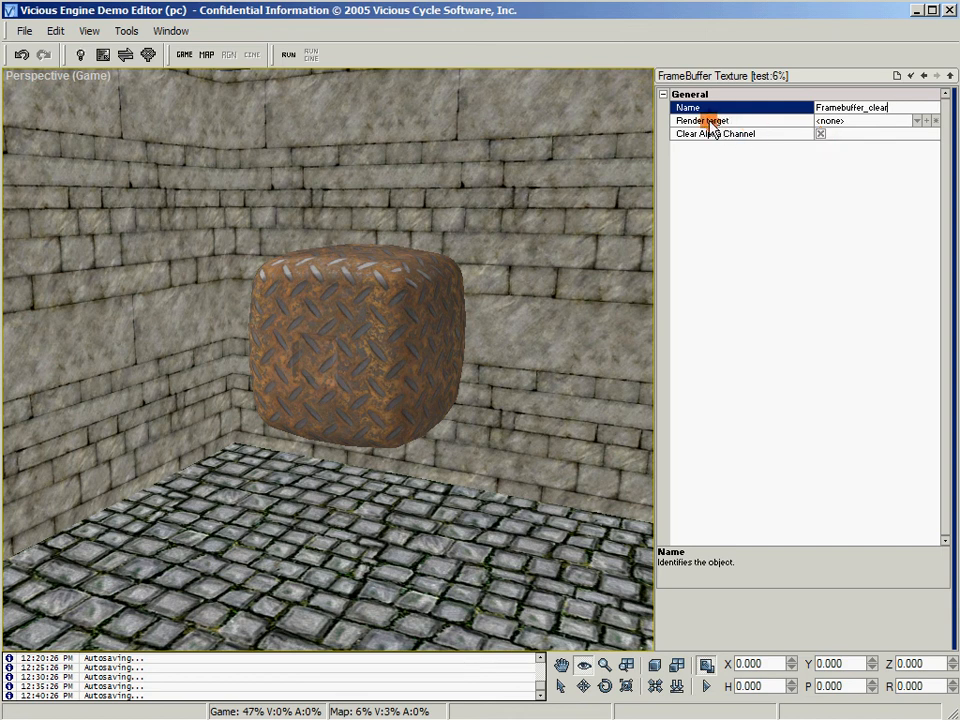
pyautogui.moveTo(752, 128)
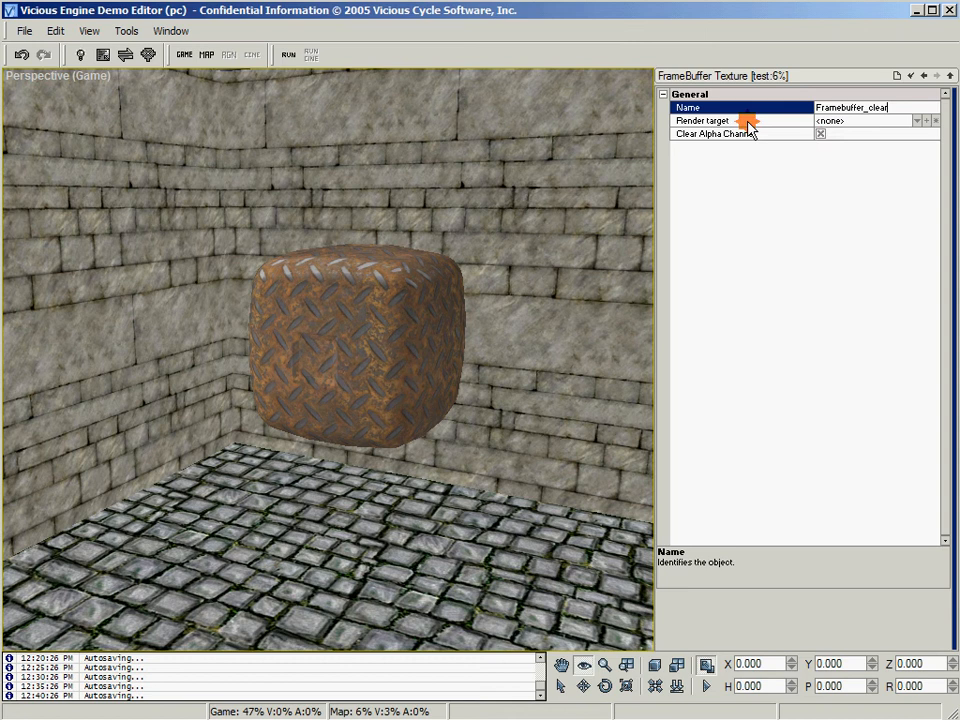
pyautogui.moveTo(776, 144)
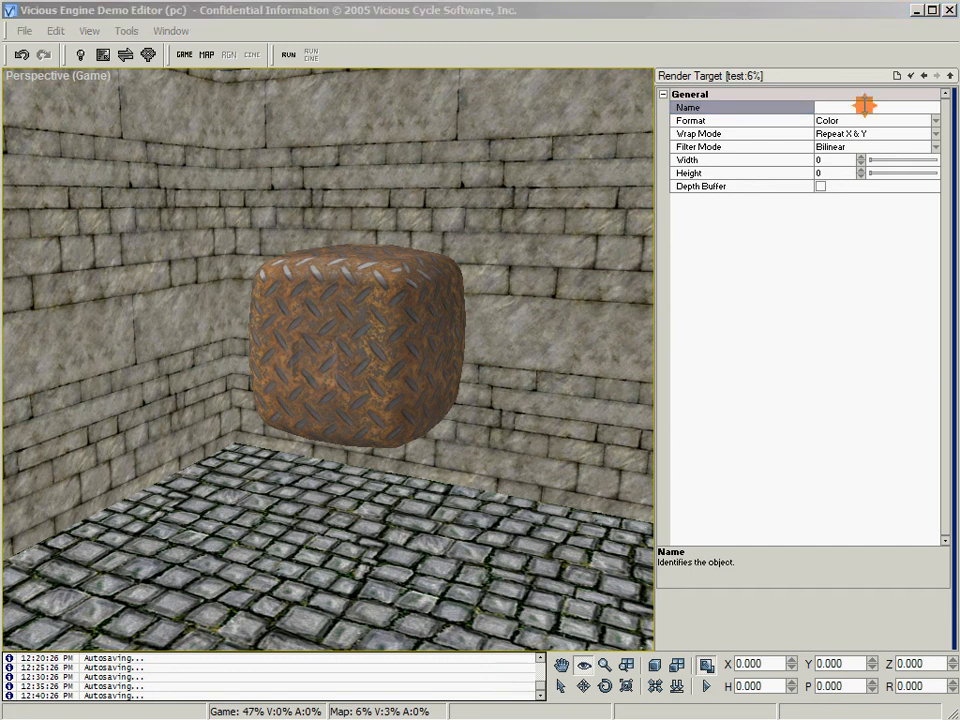
# Create render target RT_256_NoZ with colour-and-alpha format and Clamp XY wrap mode
pyautogui.write('RT_256_NoZ')
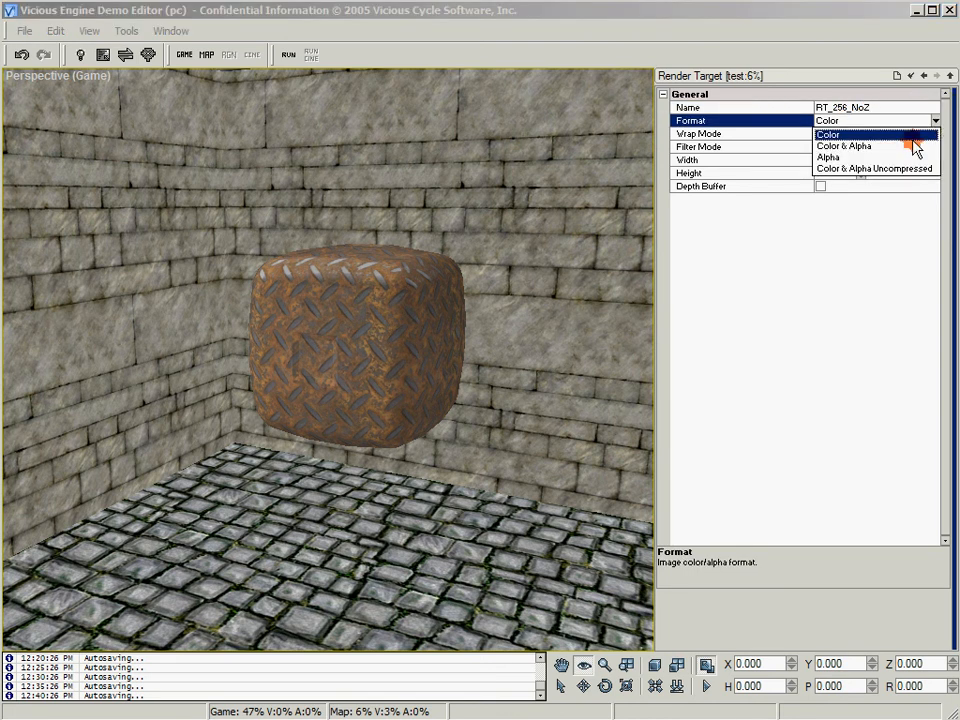
pyautogui.click(844, 146)
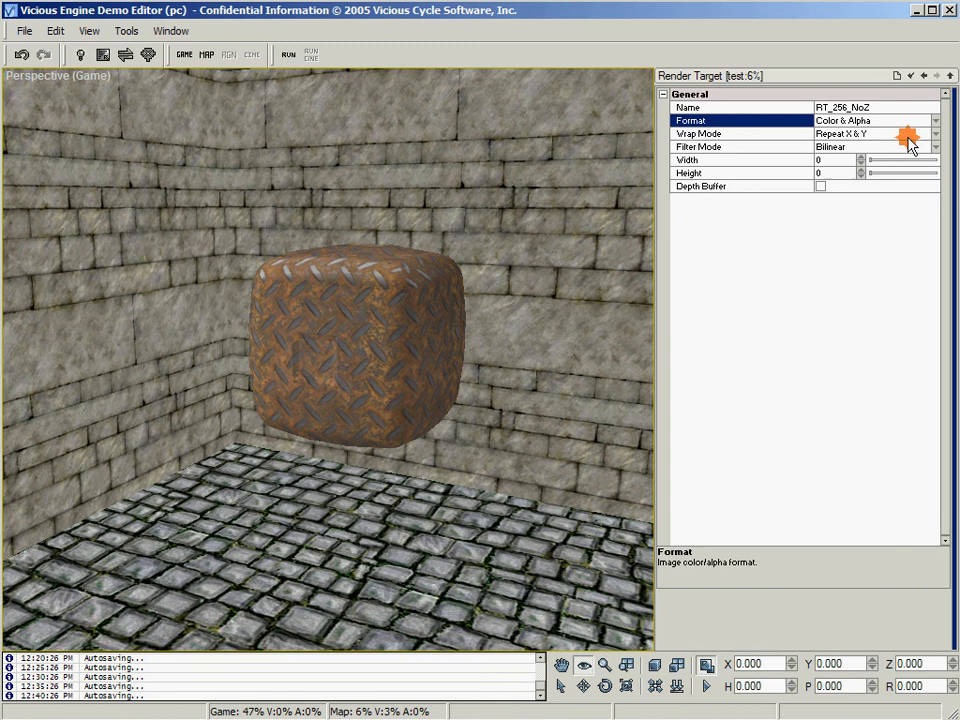
pyautogui.click(920, 132)
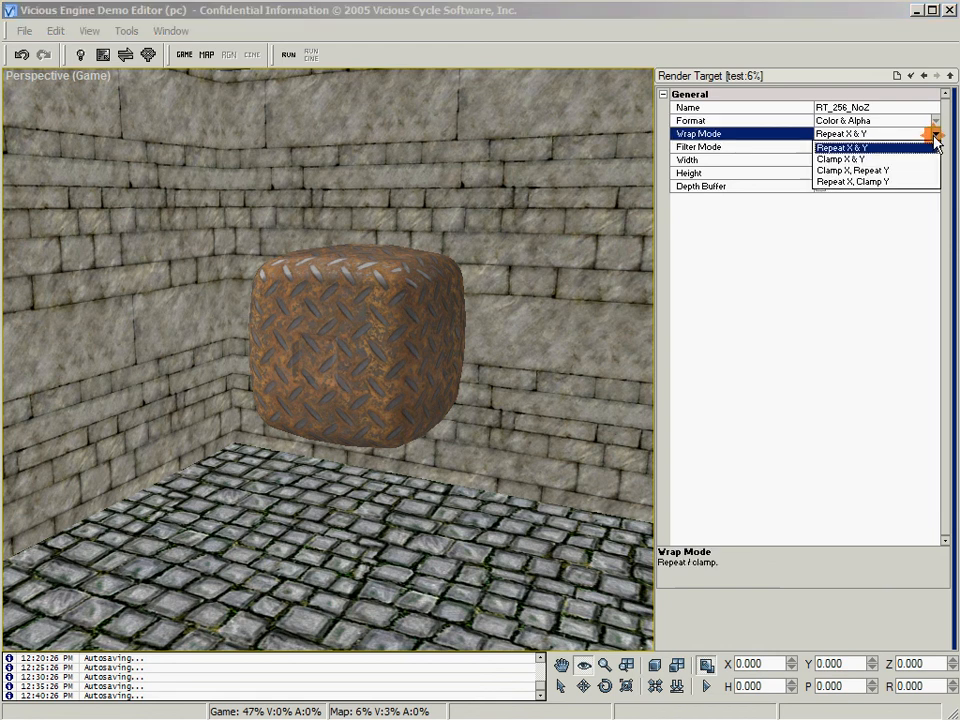
pyautogui.click(842, 158)
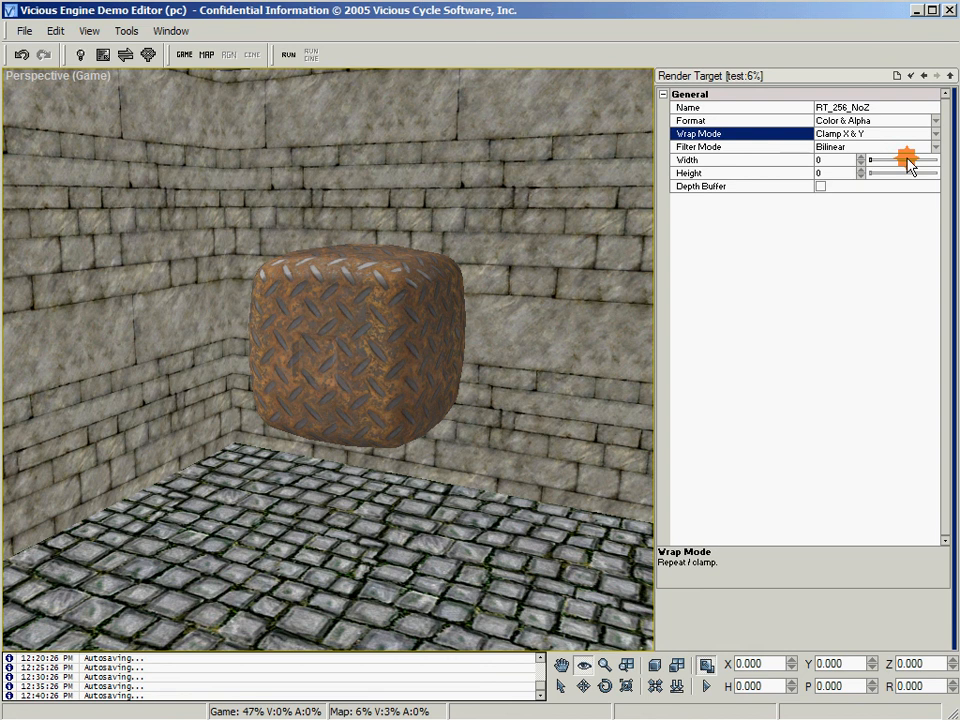
pyautogui.moveTo(888, 208)
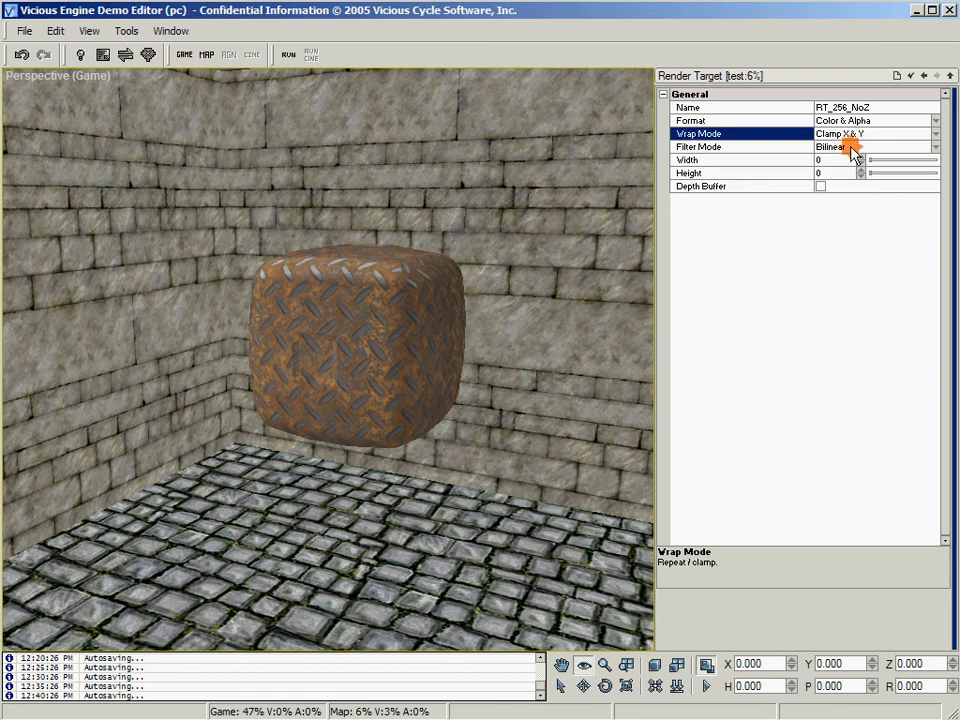
pyautogui.click(830, 160)
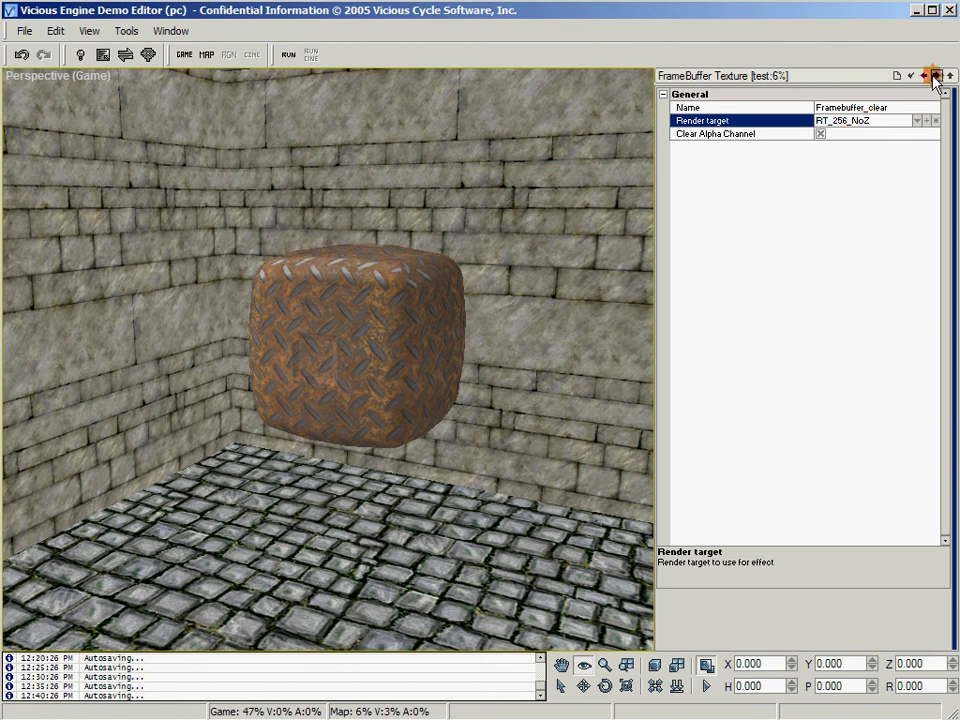
# Return to Engine Resources, edit the Materials group and inspect e2_rustmetal
pyautogui.click(936, 76)
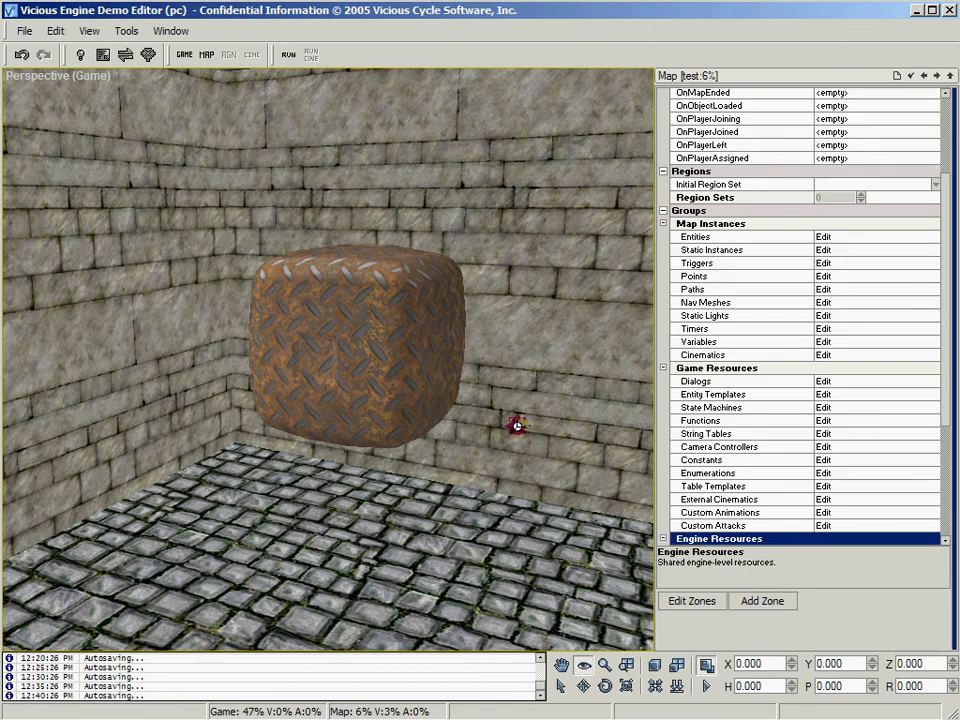
pyautogui.moveTo(710, 418)
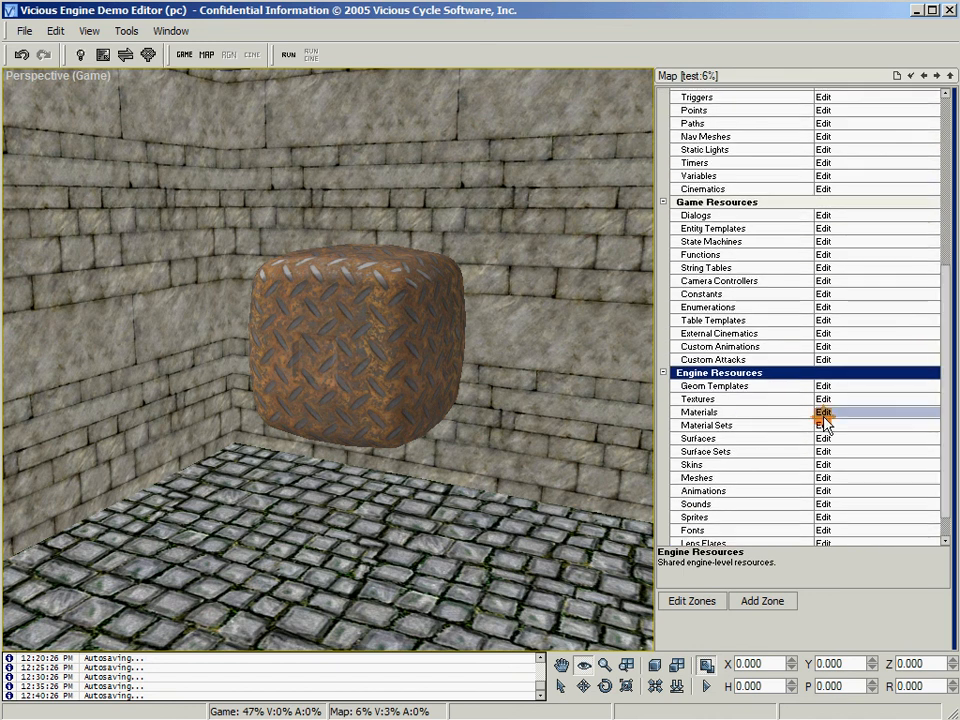
pyautogui.click(824, 412)
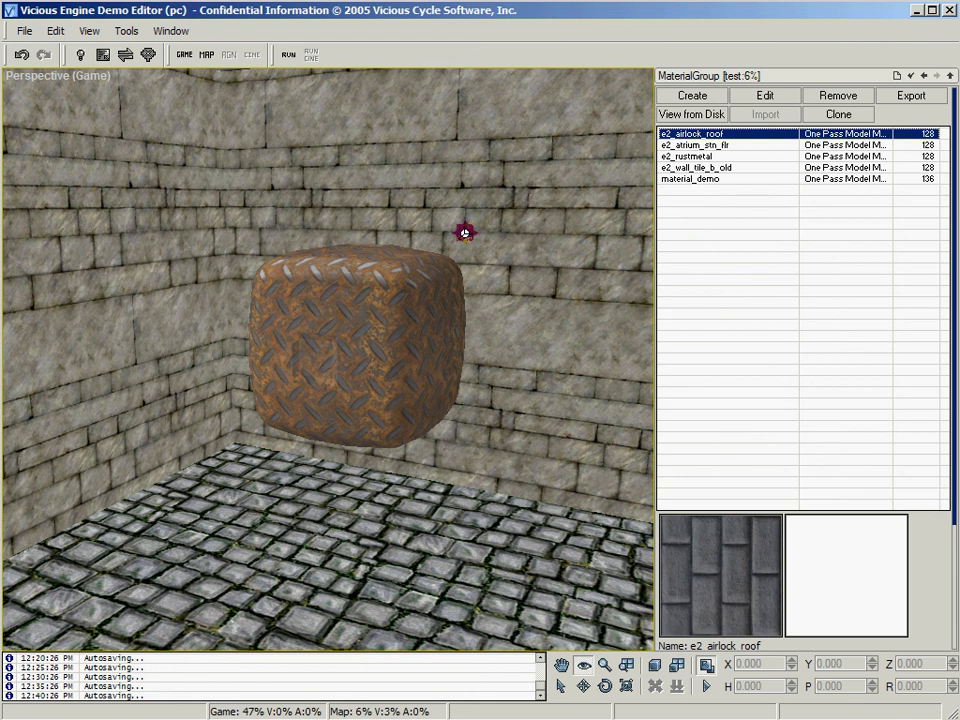
pyautogui.moveTo(688, 248)
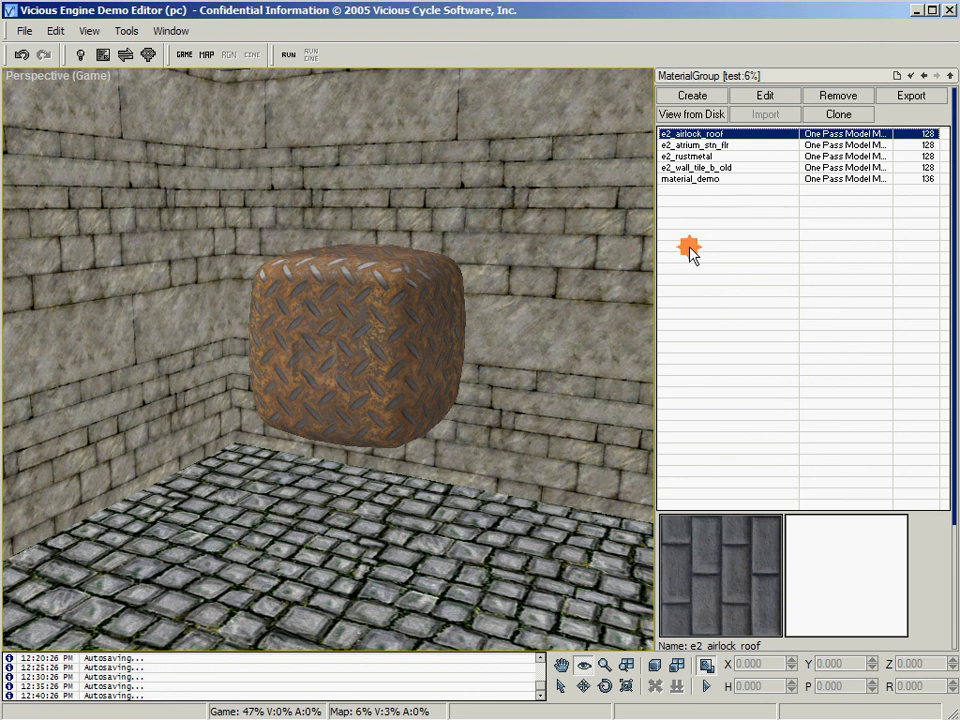
pyautogui.moveTo(690, 192)
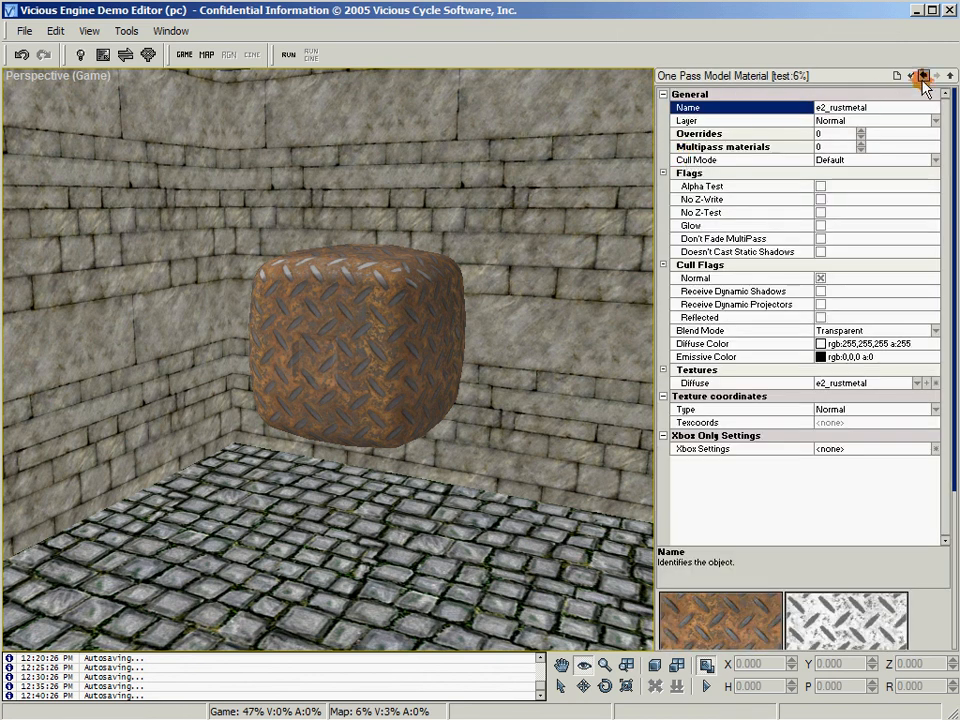
pyautogui.click(922, 76)
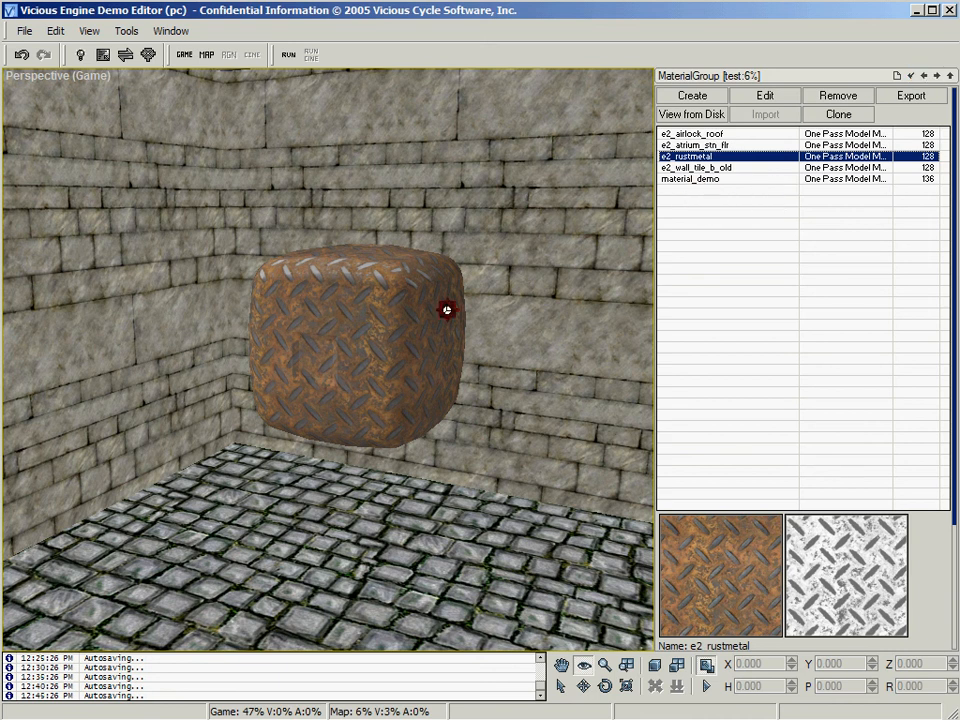
# Delete material_demo's Multipass materials entry so the cube shows plain c1_metal
pyautogui.click(764, 88)
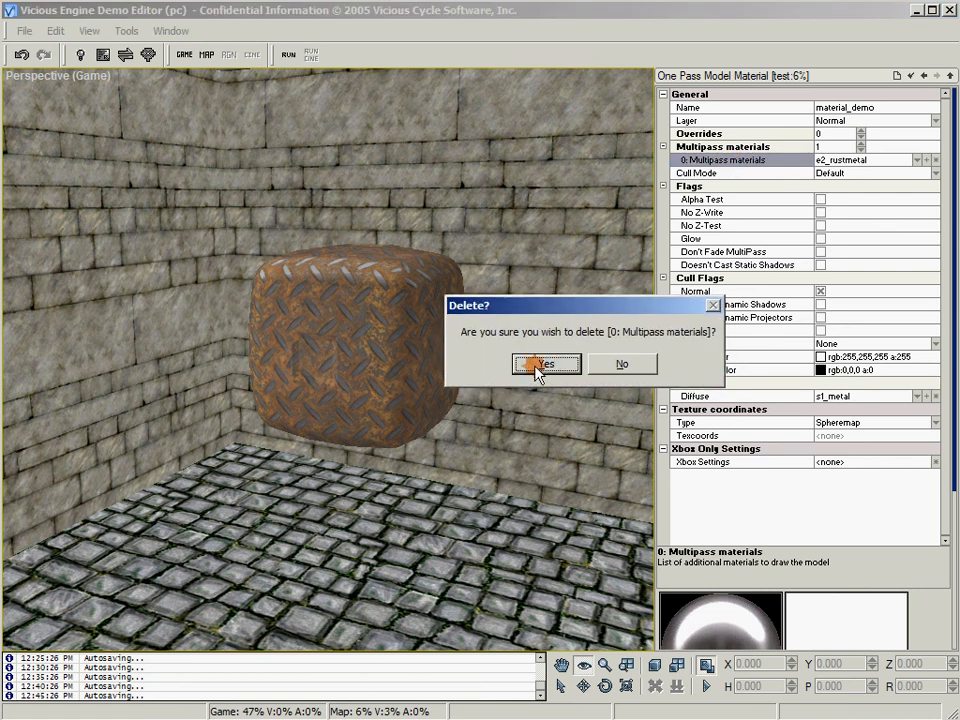
pyautogui.click(544, 364)
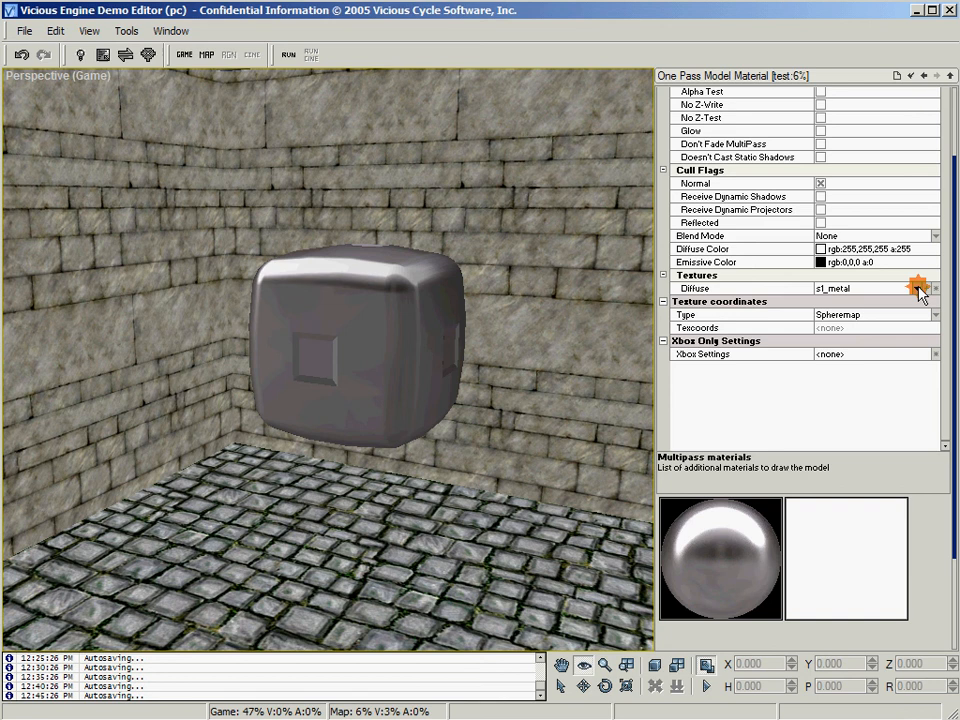
# Set material_demo's Diffuse texture to Framebuffer_clear, making the cube glassy
pyautogui.click(932, 288)
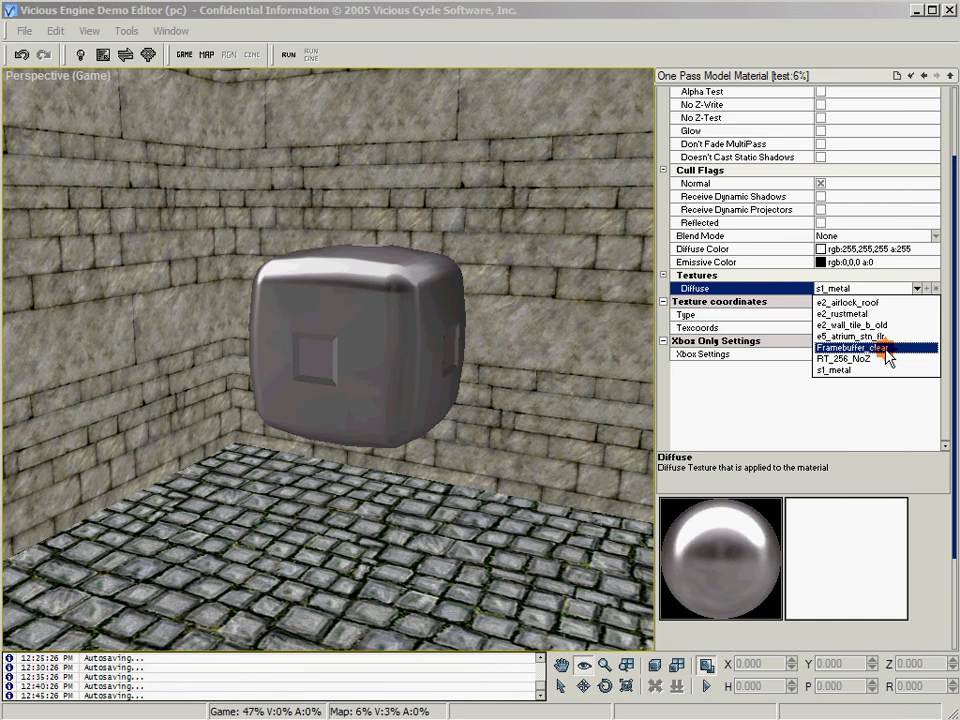
pyautogui.click(844, 348)
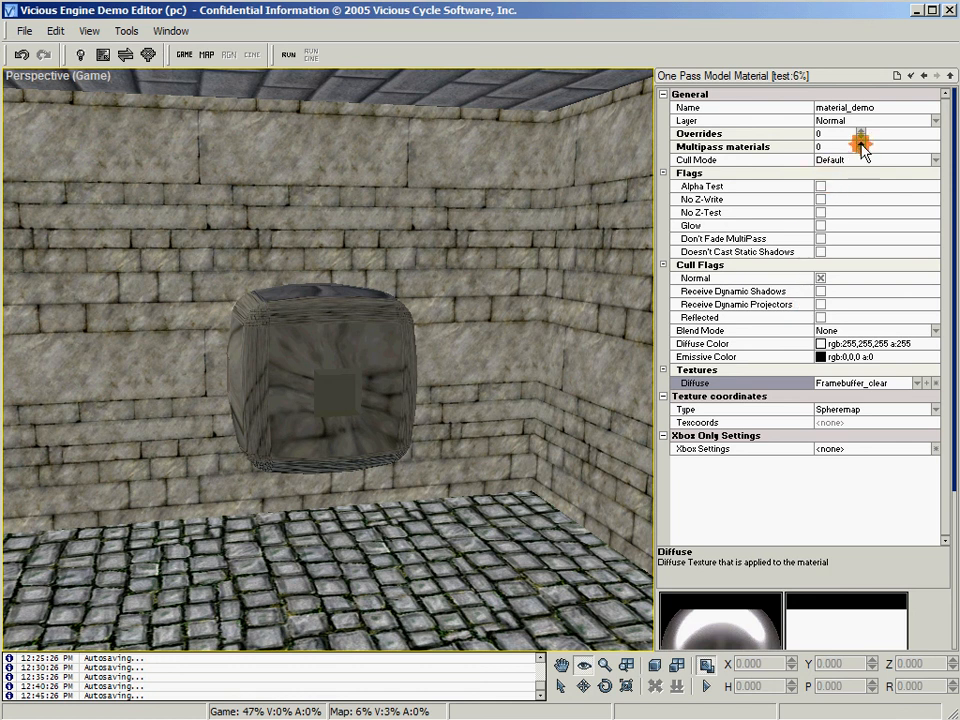
pyautogui.click(856, 144)
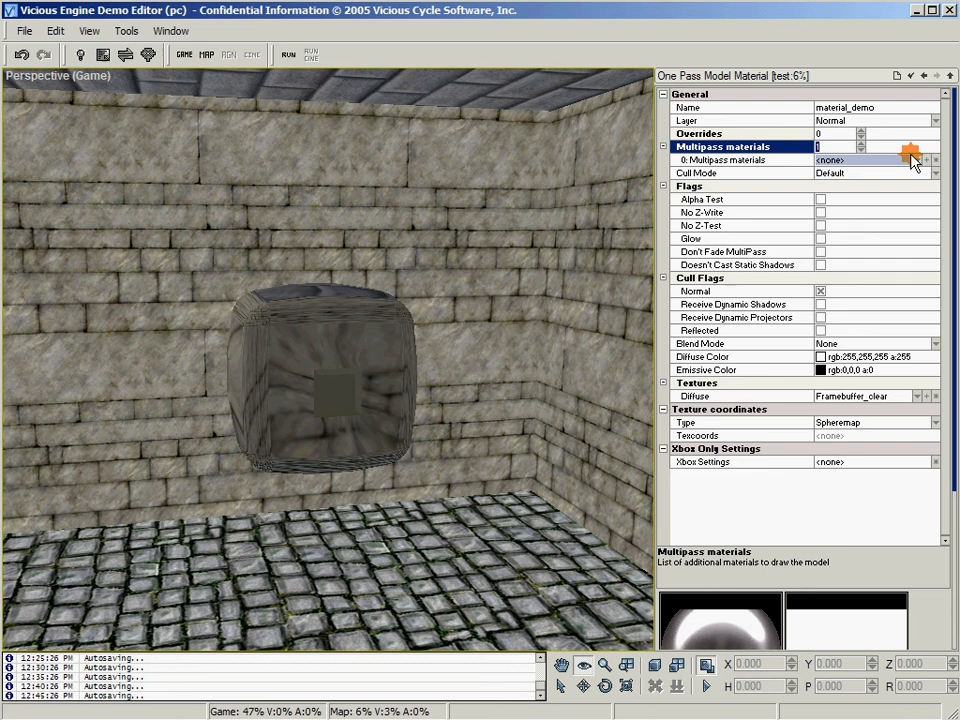
pyautogui.click(918, 160)
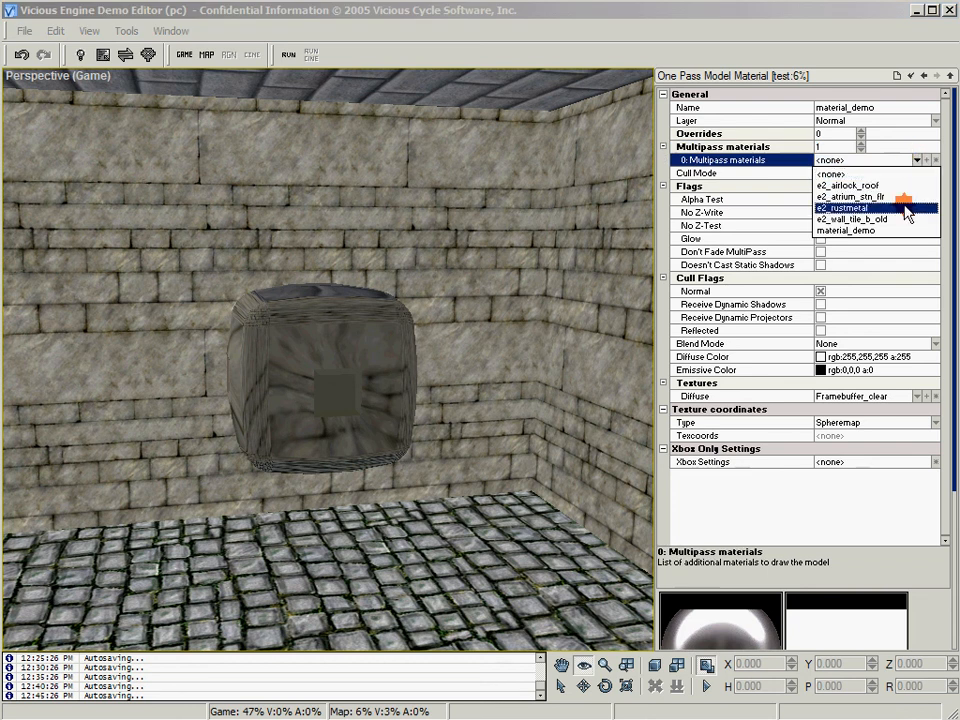
pyautogui.click(844, 200)
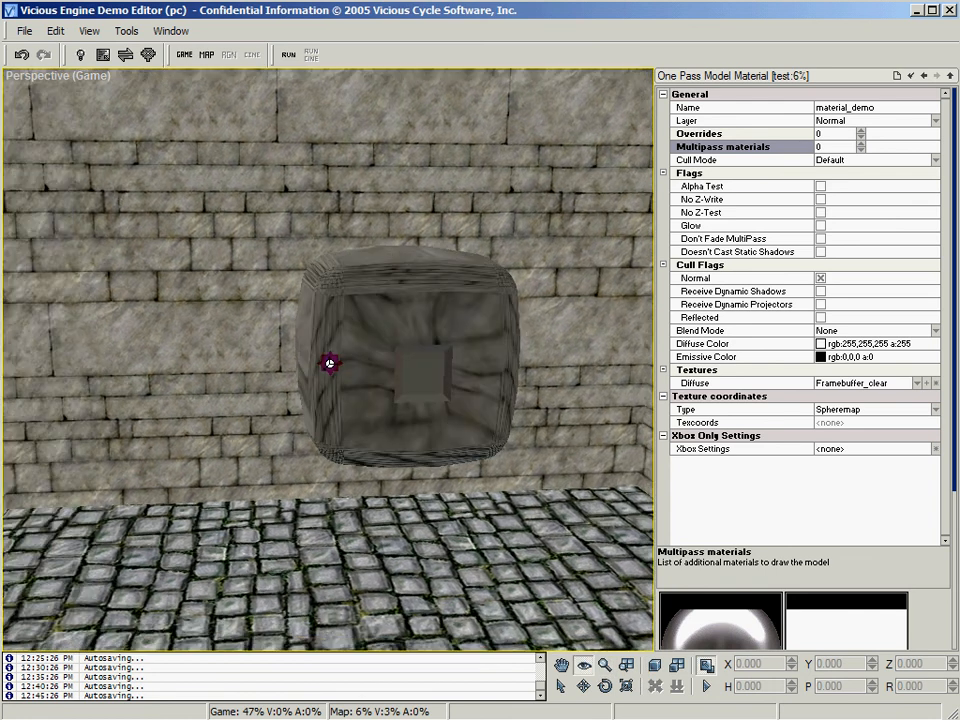
# Orbit around the reflective cube and tilt up toward the ceiling
pyautogui.moveTo(330, 364); pyautogui.dragTo(210, 372)
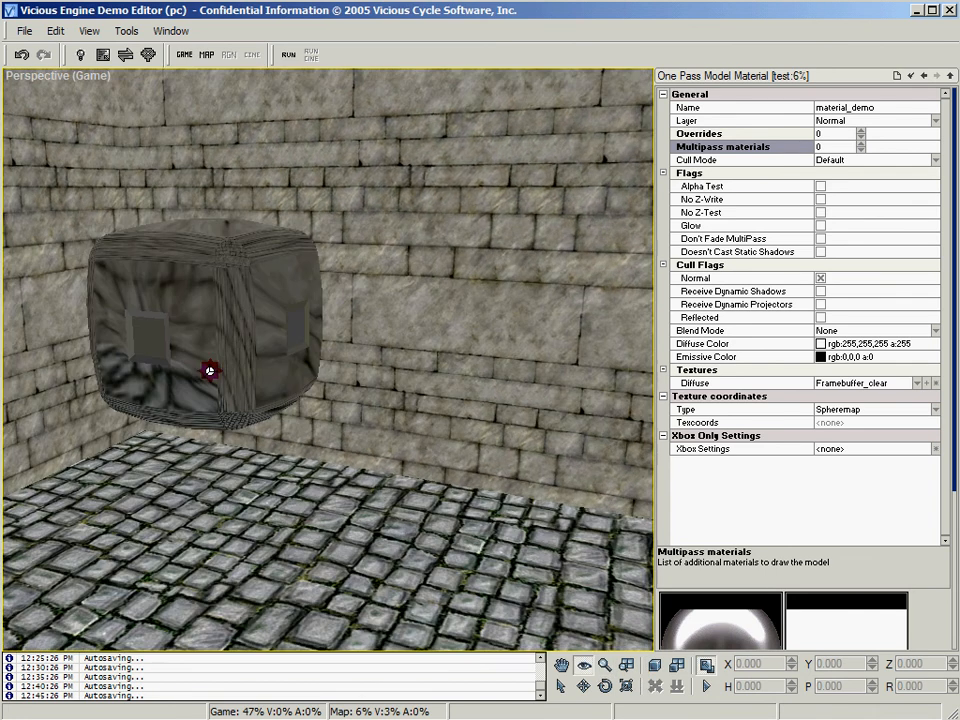
pyautogui.moveTo(210, 370); pyautogui.dragTo(168, 290)
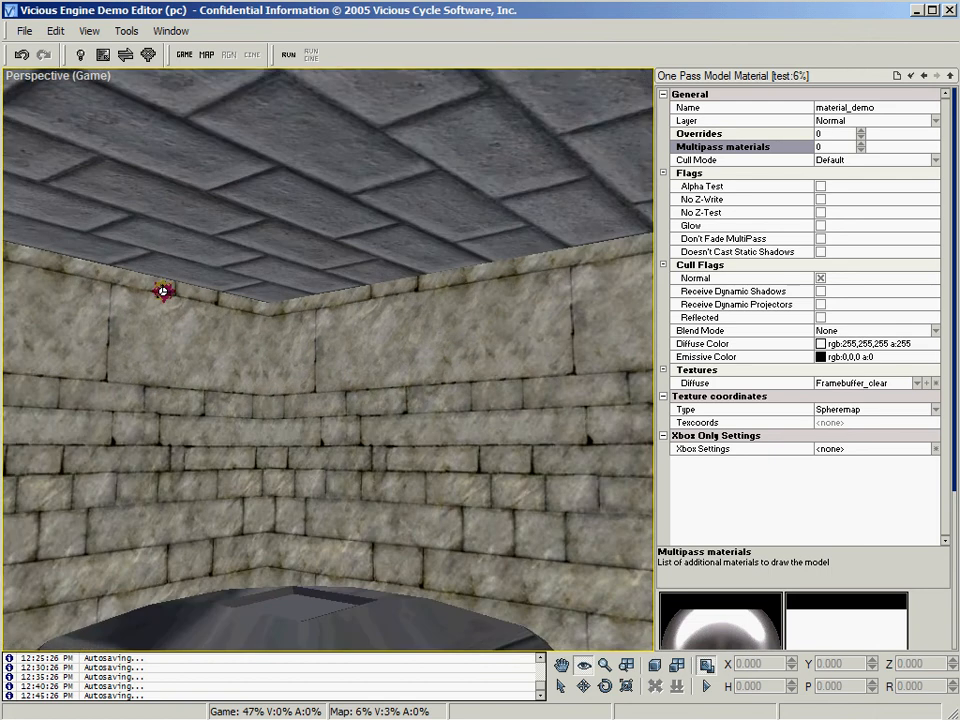